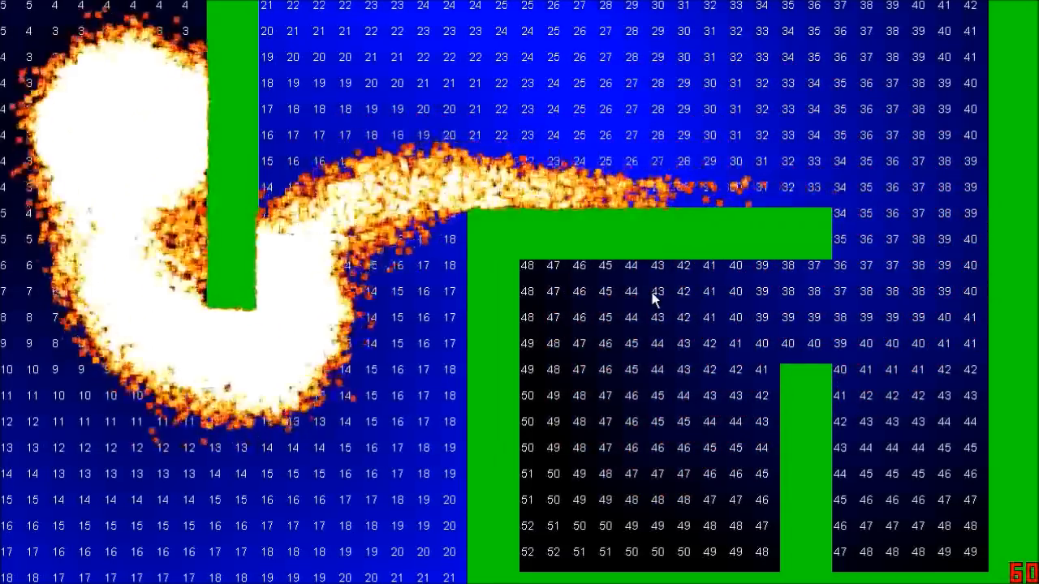
{"action": "mouse_move", "coordinate": [591, 321]}
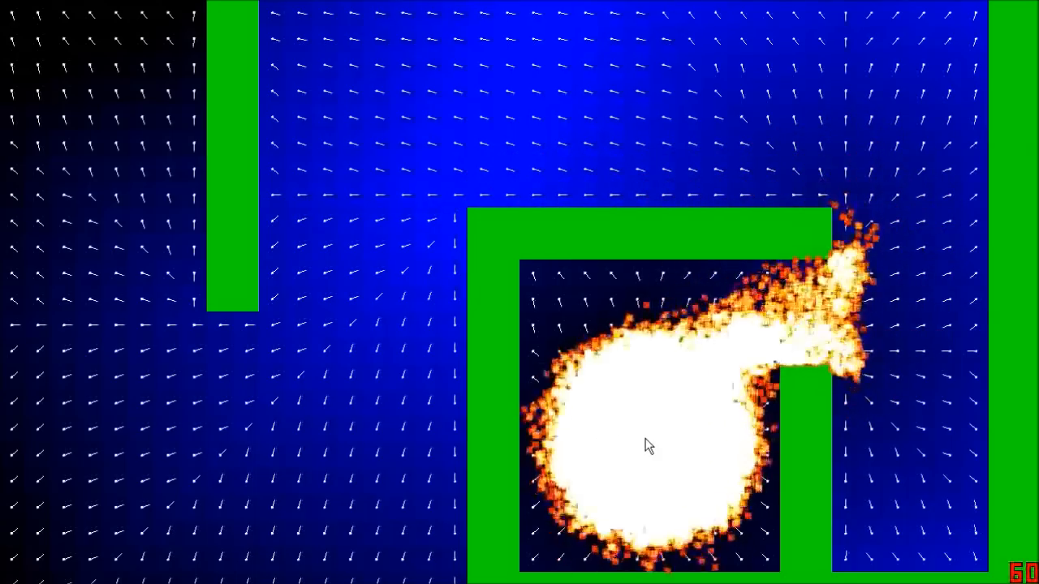
{"action": "mouse_move", "coordinate": [143, 192]}
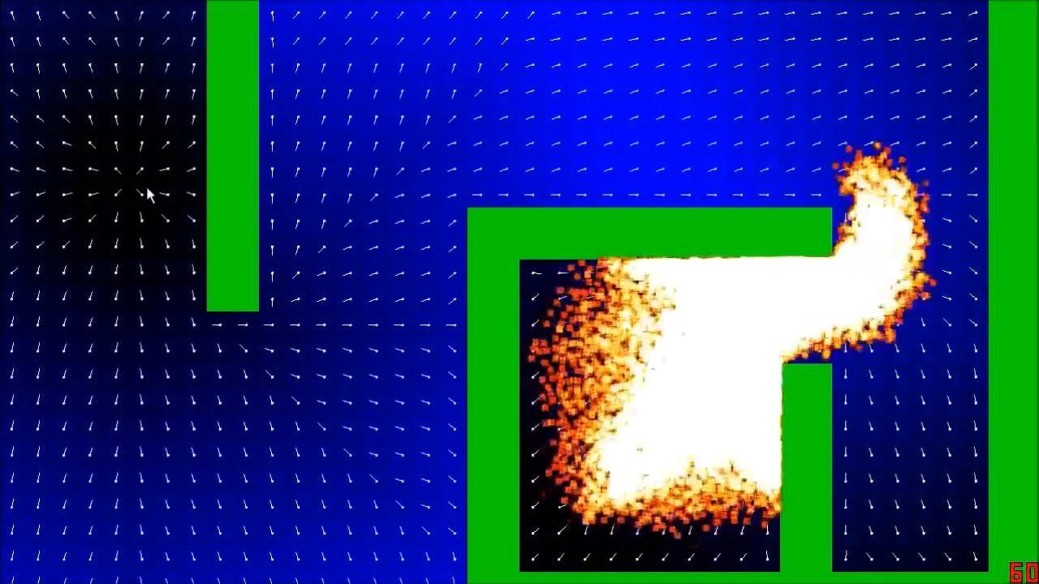